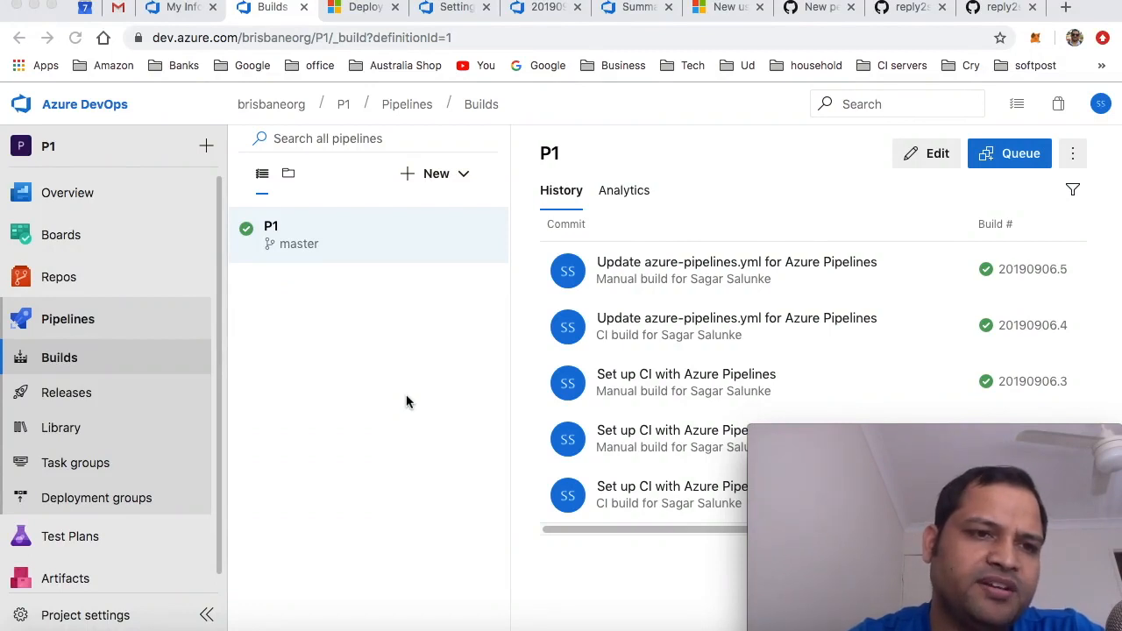
pyautogui.moveTo(466, 413)
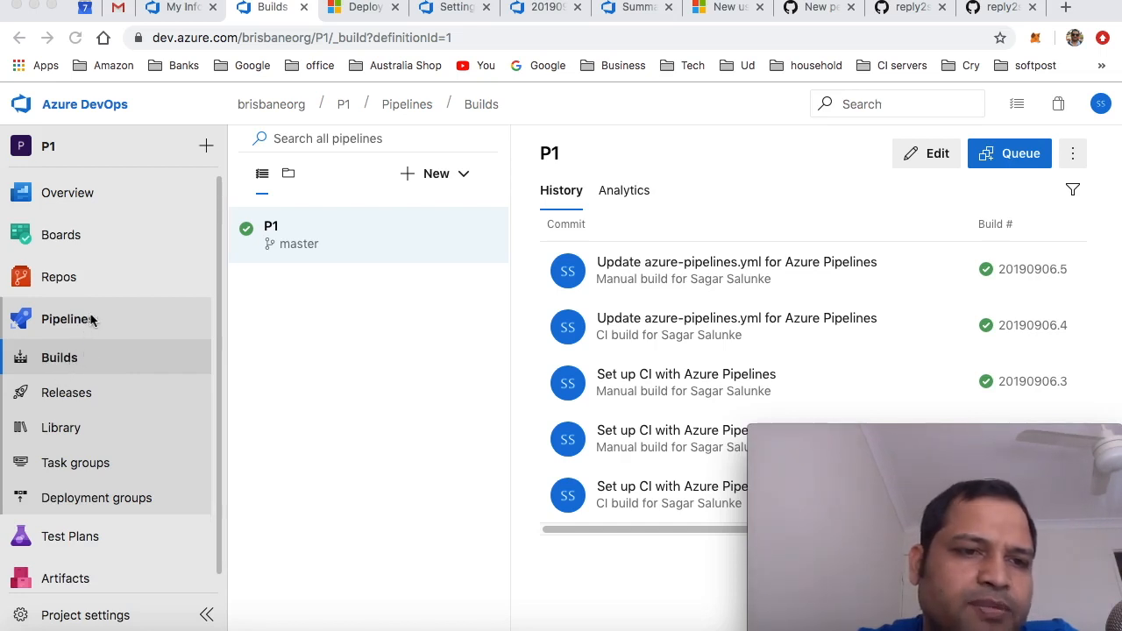
pyautogui.moveTo(455, 178)
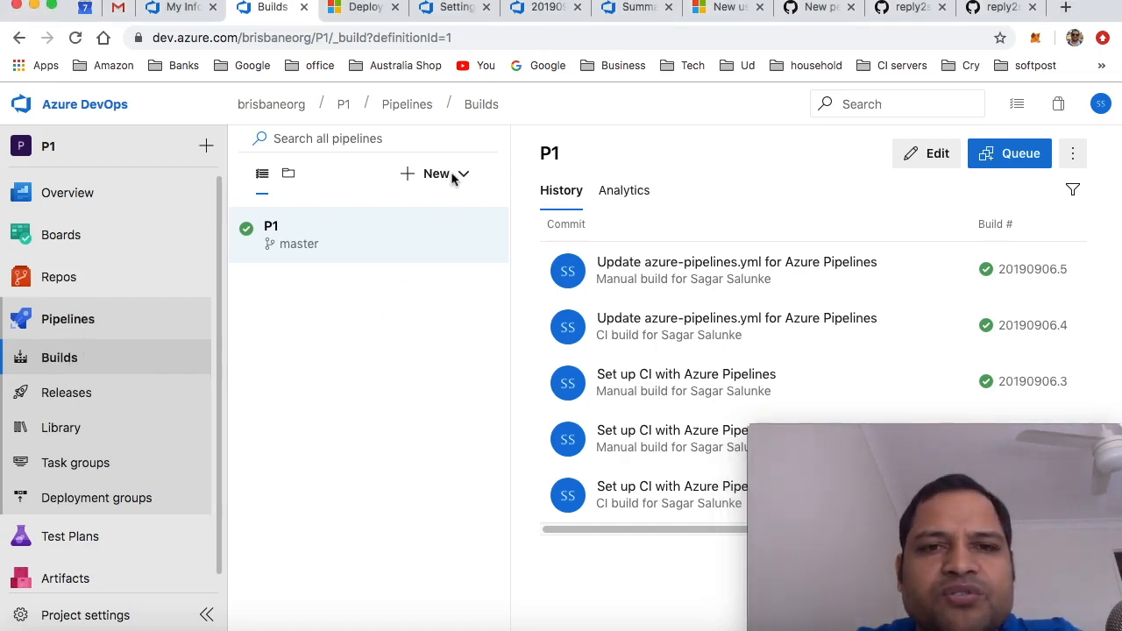
# Reveal the New build pipeline and Import a pipeline choices on the Builds page.
pyautogui.click(434, 173)
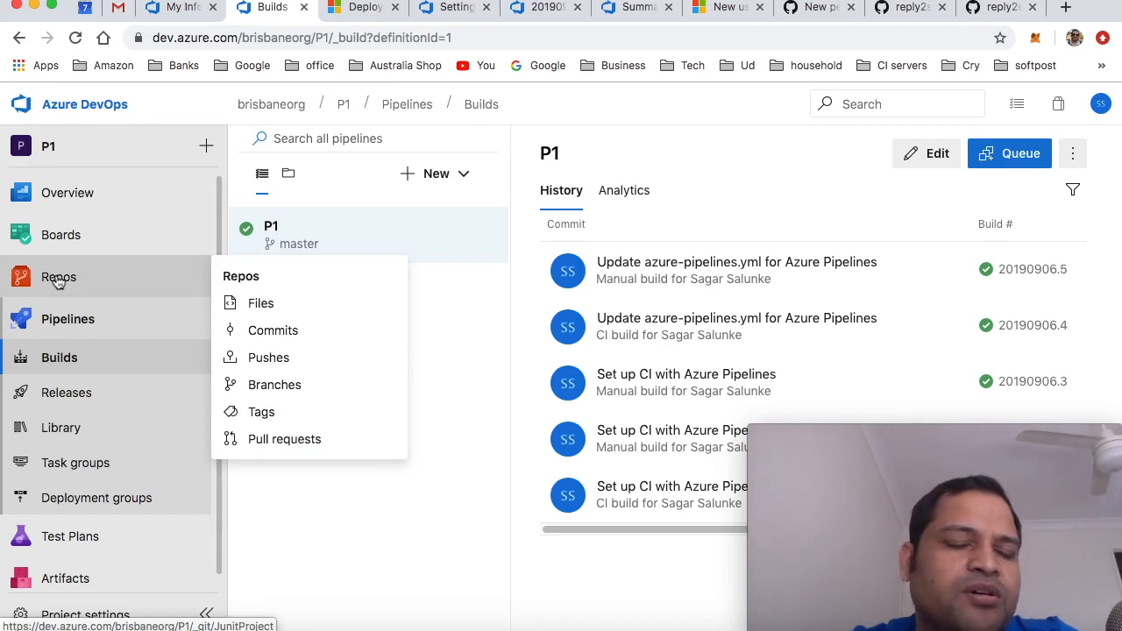
pyautogui.moveTo(67, 319)
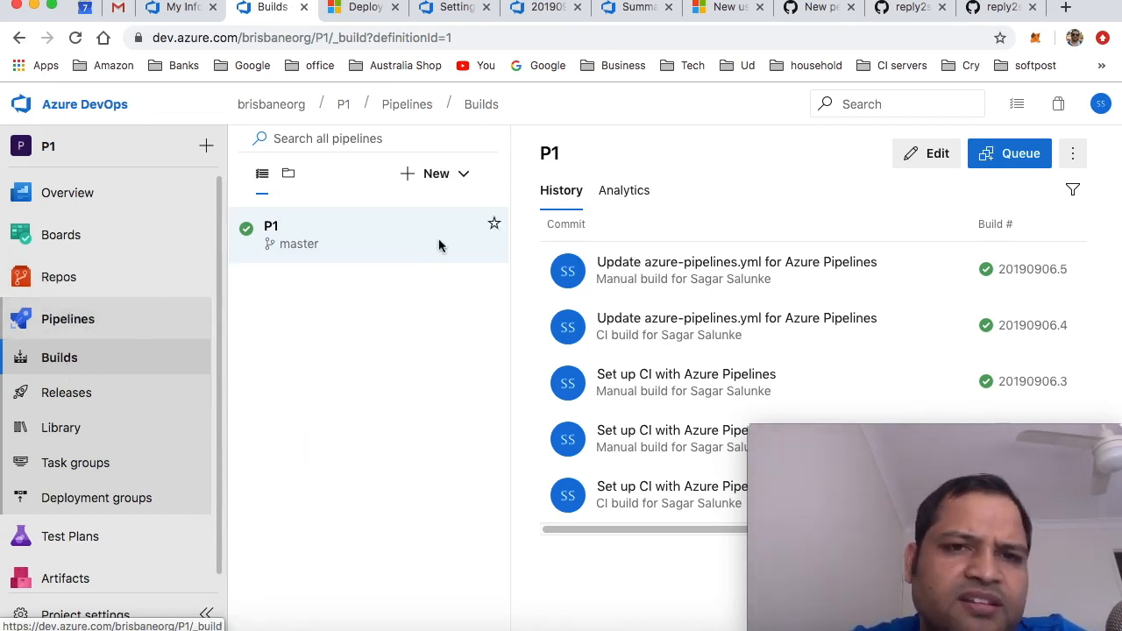
pyautogui.click(435, 173)
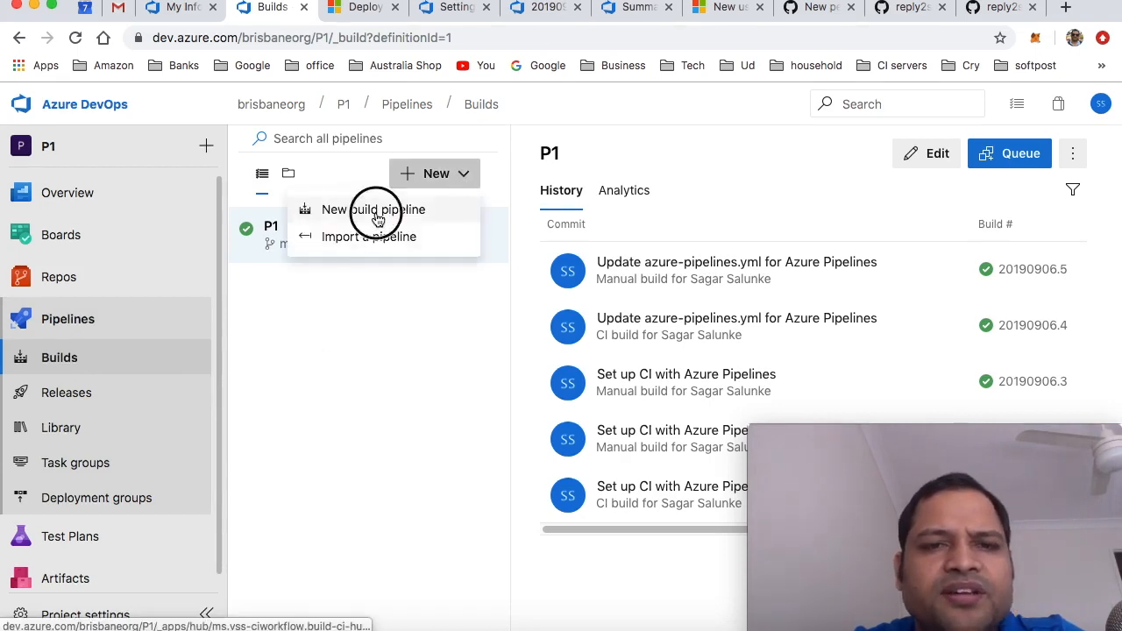
# Start a new build pipeline with Azure Repos Git as source, then restart the wizard.
pyautogui.click(374, 210)
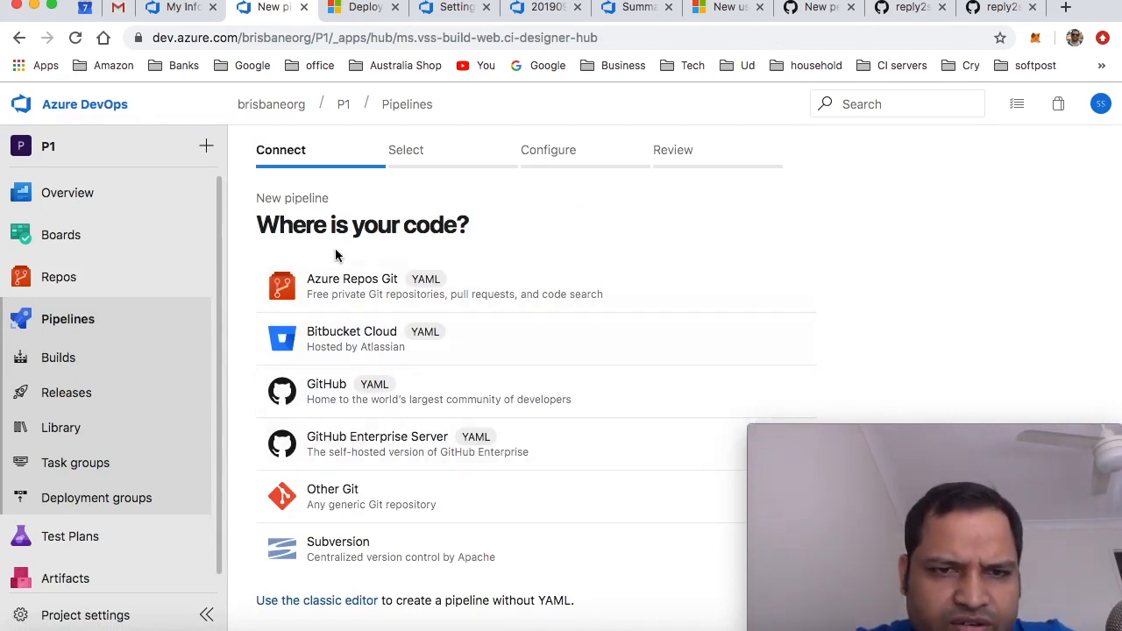
pyautogui.moveTo(589, 454)
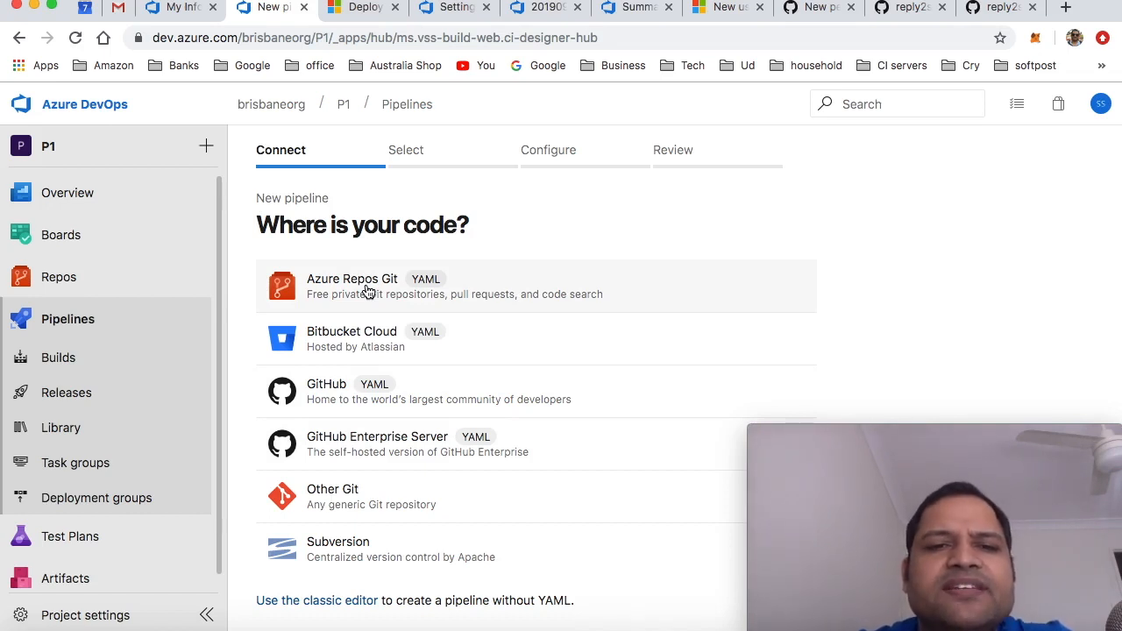
pyautogui.click(352, 285)
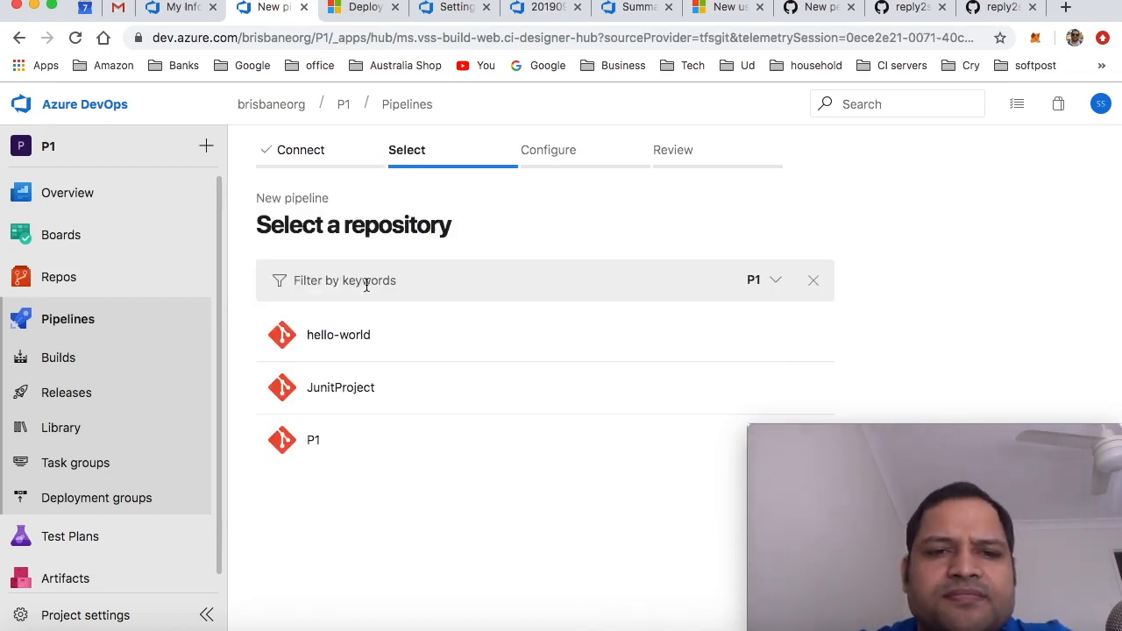
pyautogui.moveTo(424, 366)
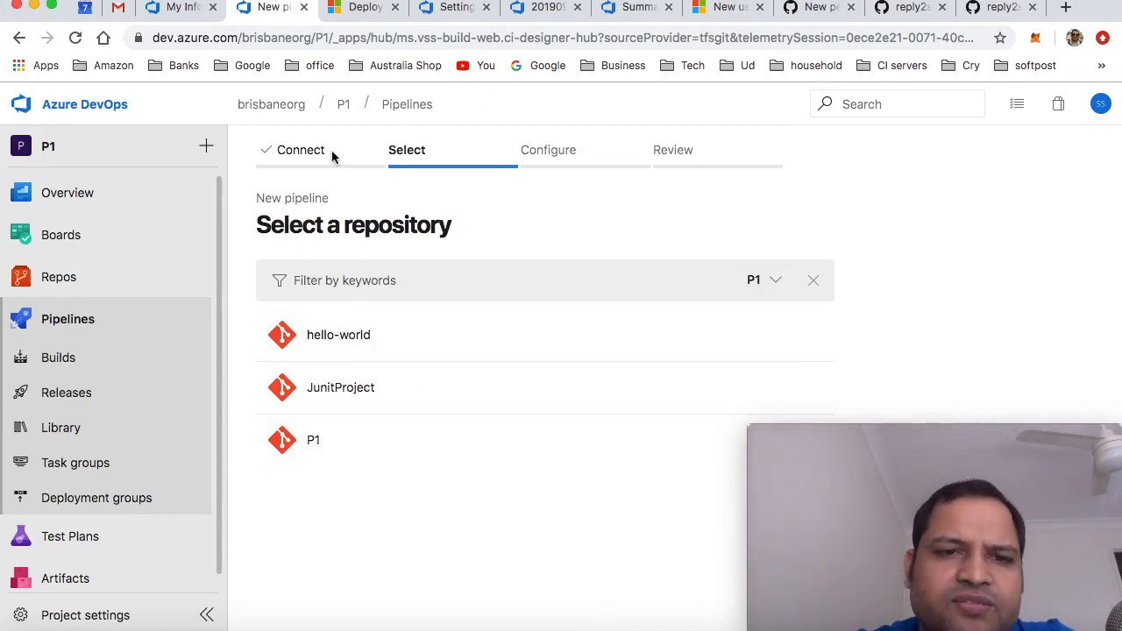
pyautogui.moveTo(304, 191)
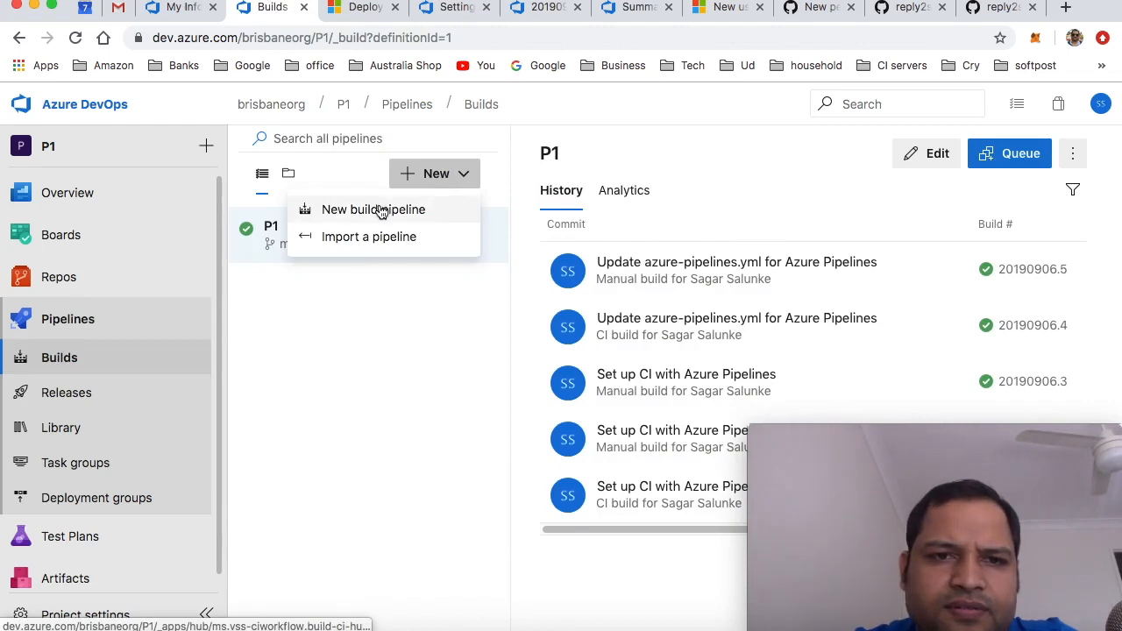
pyautogui.click(373, 209)
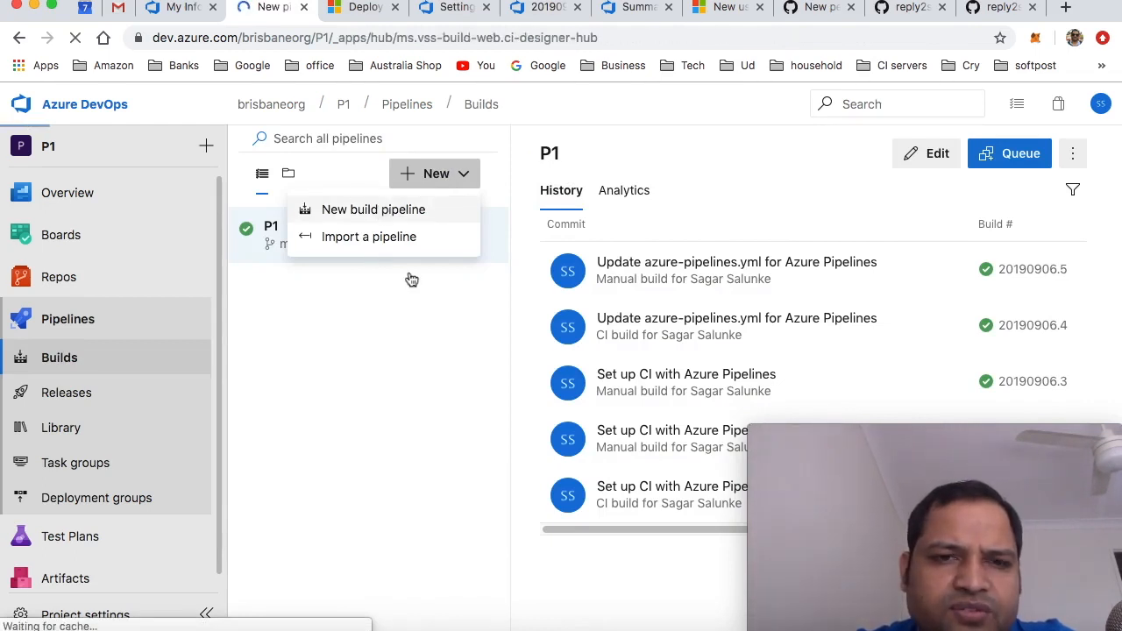
# Launch the new pipeline wizard reaching the 'Where is your code?' step.
pyautogui.click(372, 208)
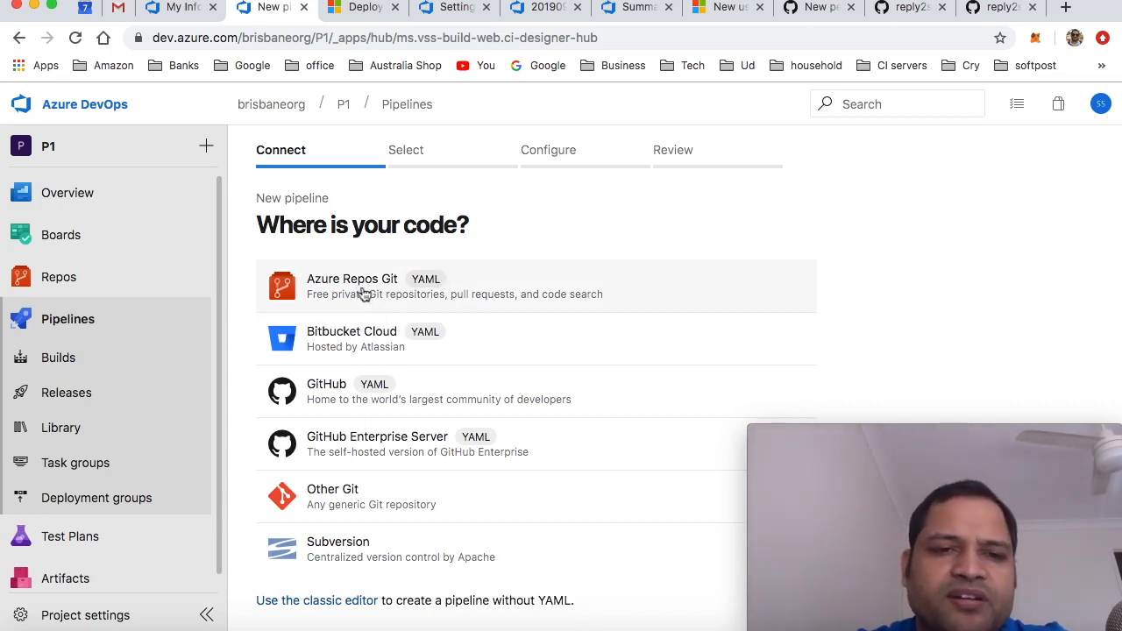
pyautogui.moveTo(379, 351)
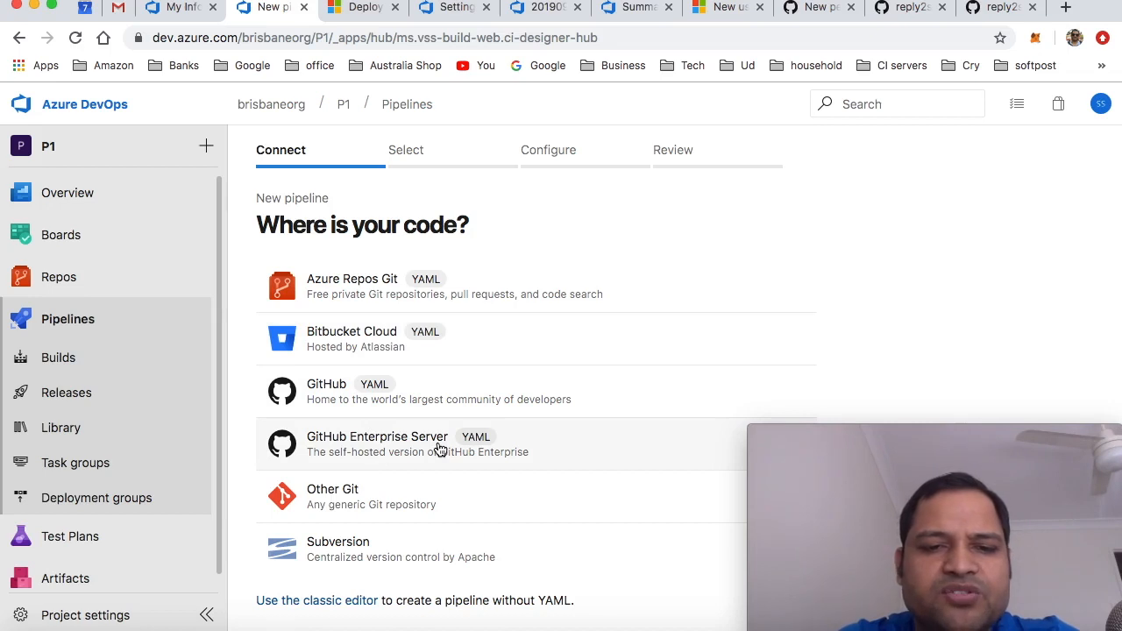
pyautogui.moveTo(414, 502)
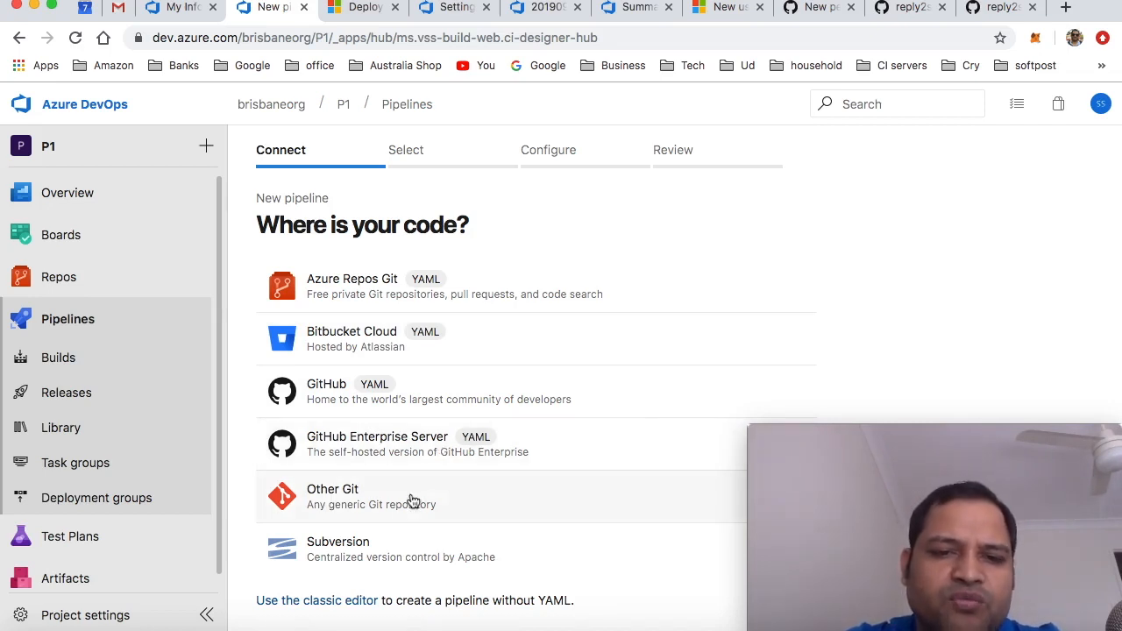
pyautogui.moveTo(344, 516)
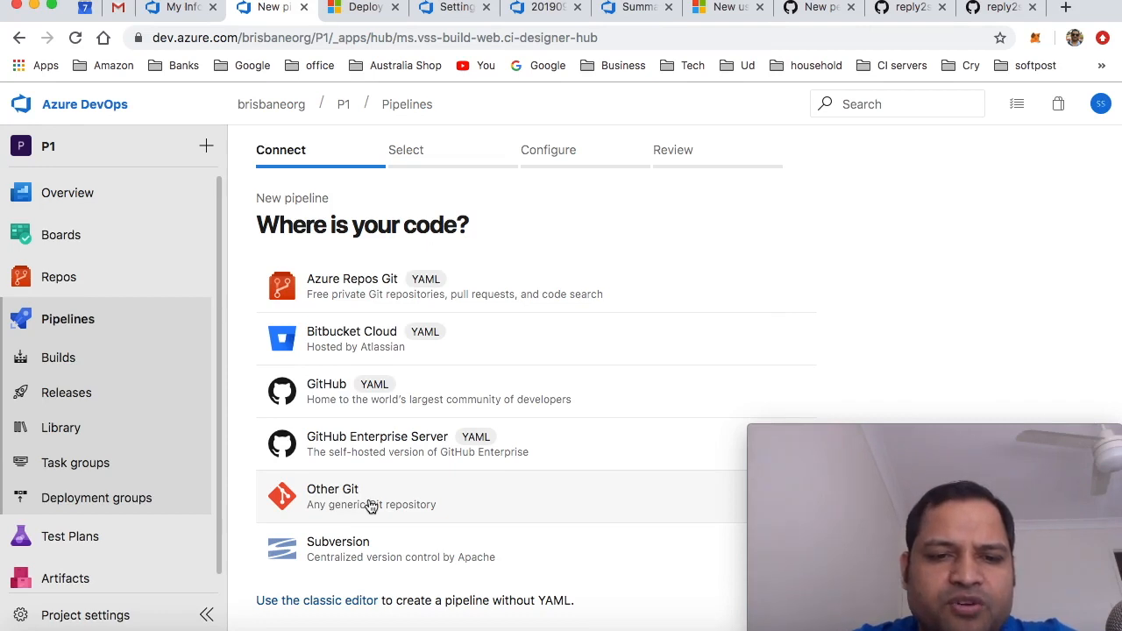
pyautogui.moveTo(379, 512)
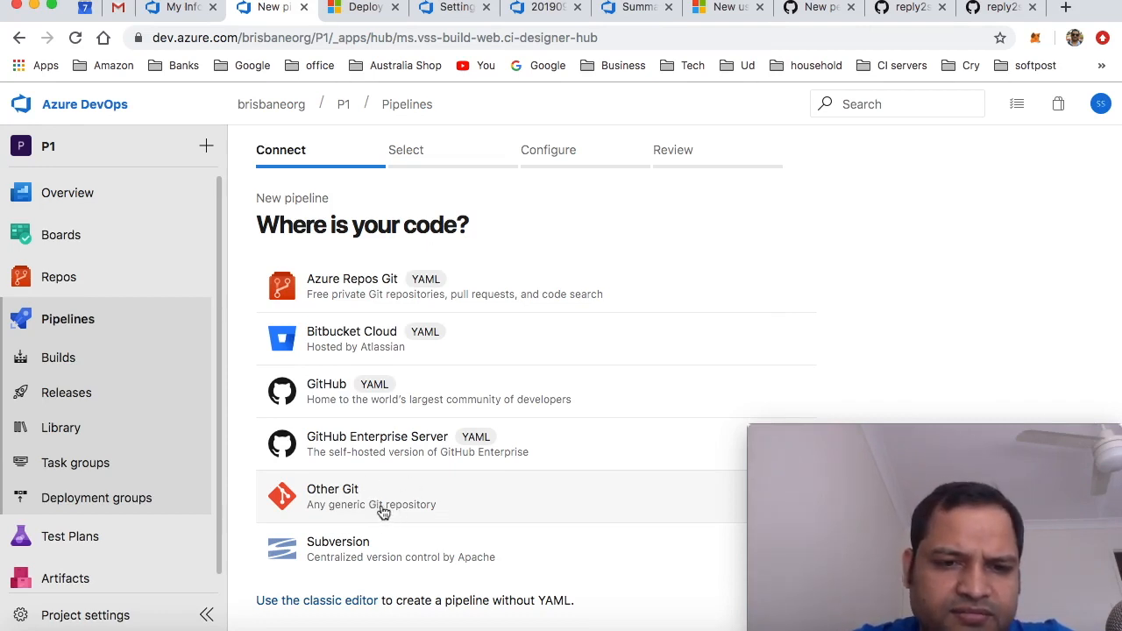
pyautogui.moveTo(379, 547)
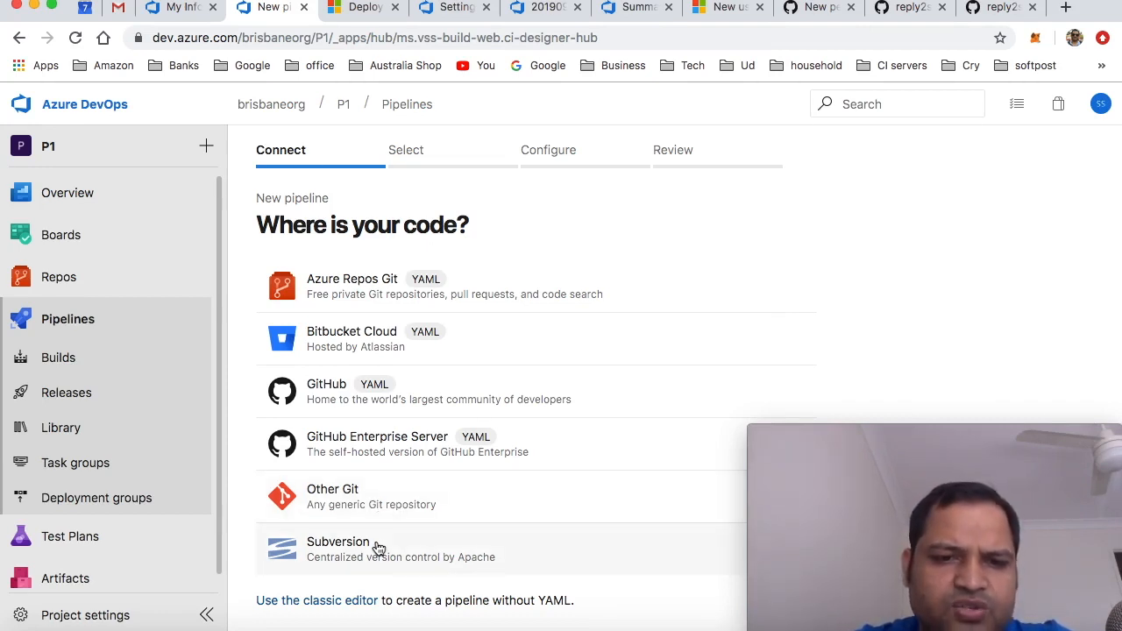
pyautogui.moveTo(425, 547)
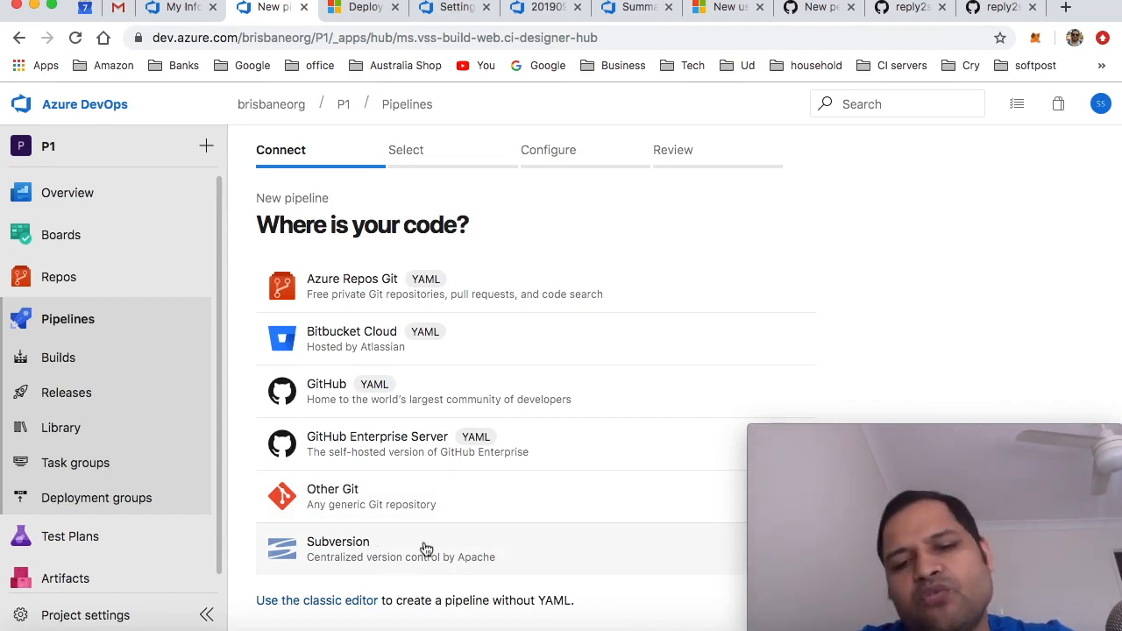
pyautogui.moveTo(397, 540)
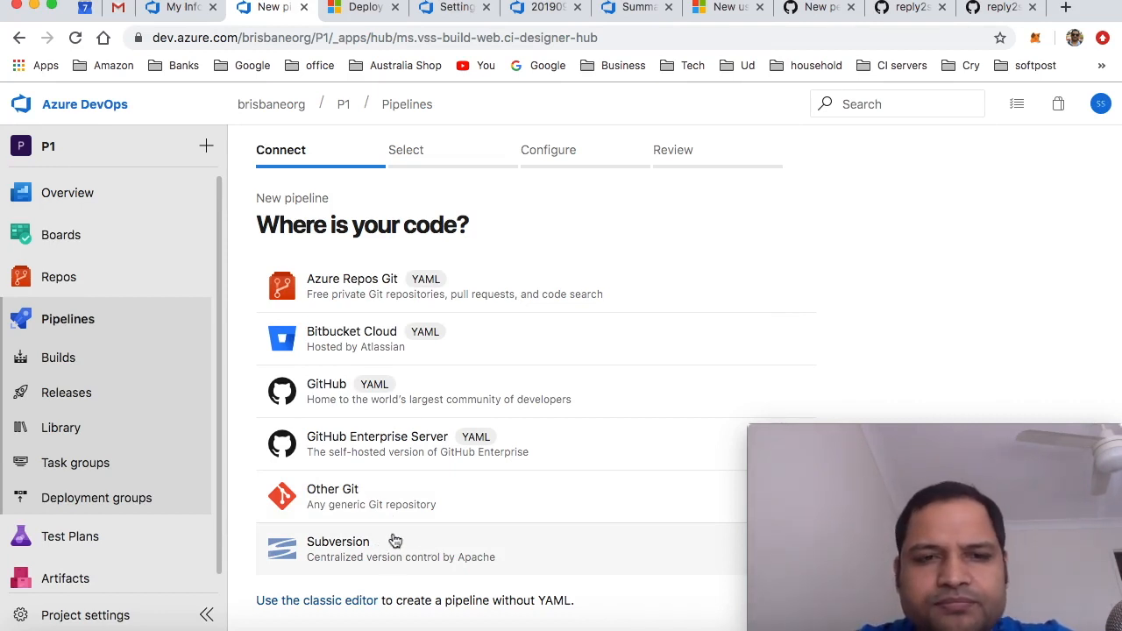
pyautogui.moveTo(336, 288)
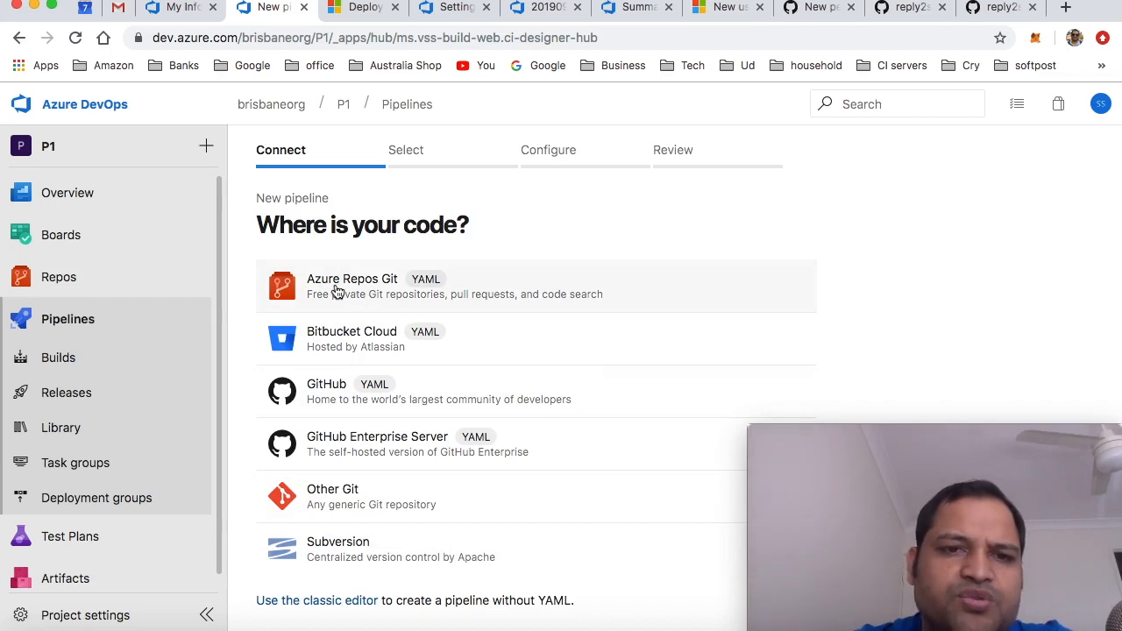
# Select the JunitProject repository from Azure Repos Git so a Maven YAML is generated.
pyautogui.click(351, 286)
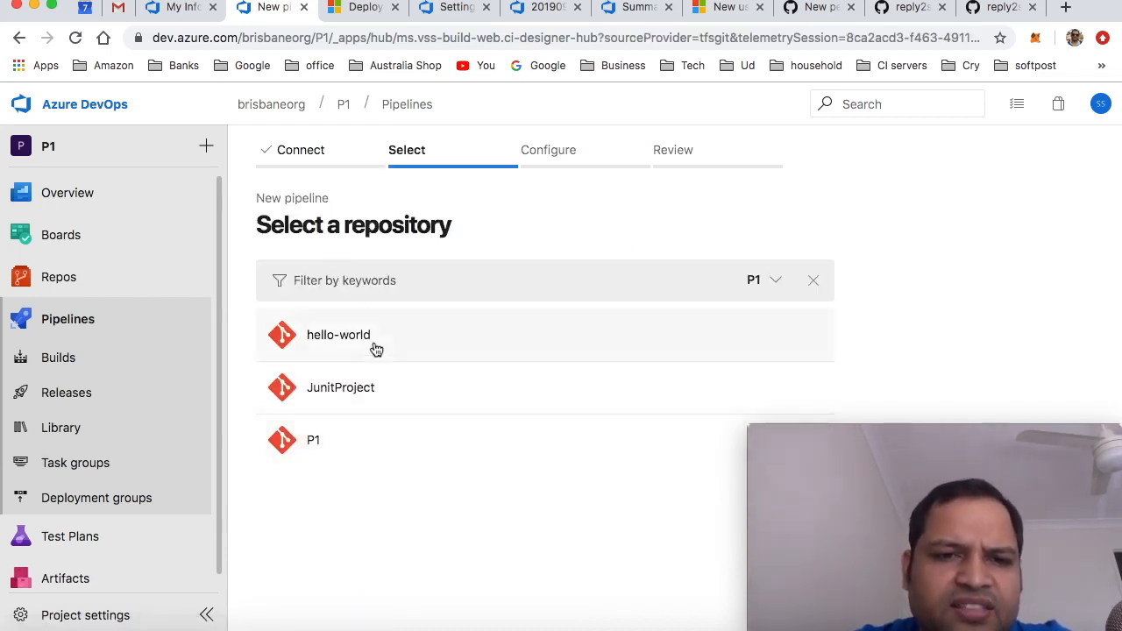
pyautogui.moveTo(369, 389)
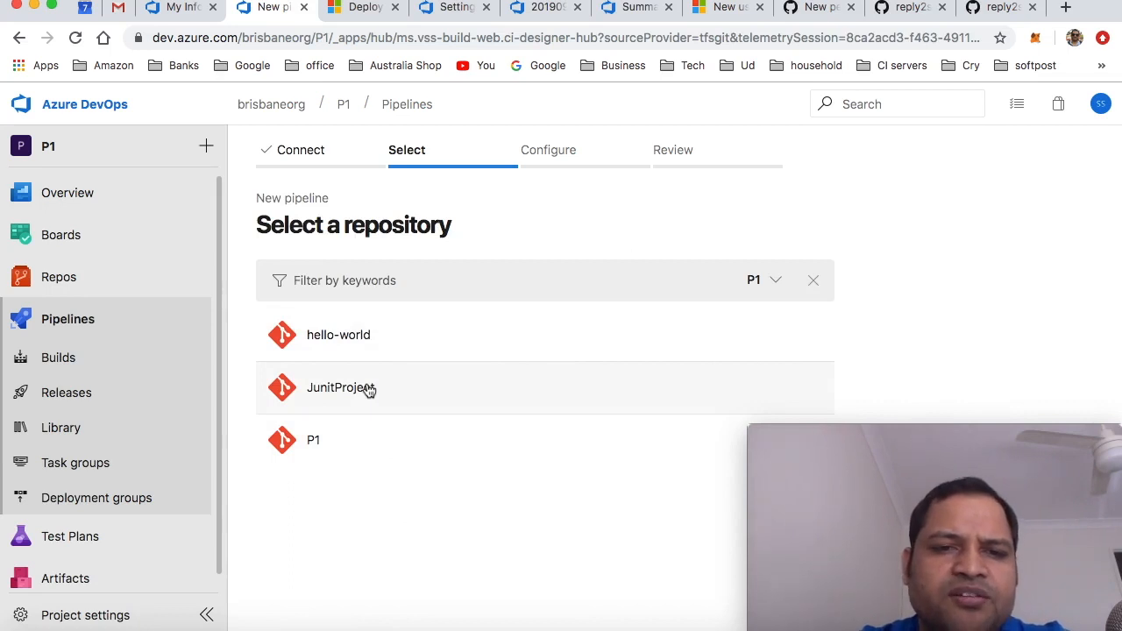
pyautogui.click(340, 388)
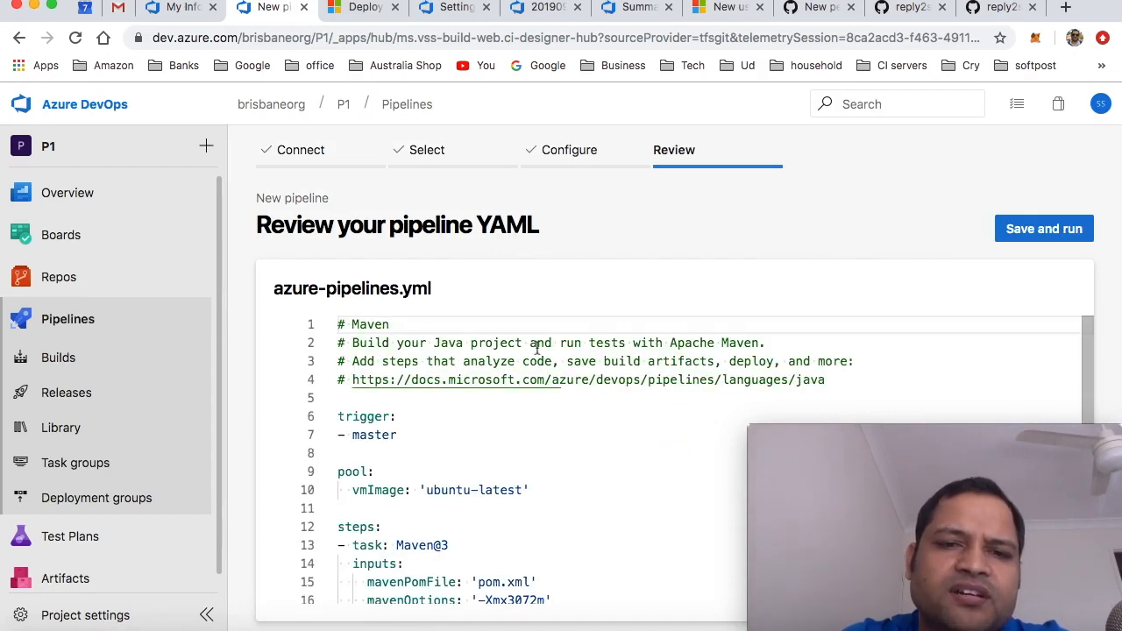
# Review the generated YAML's Ubuntu pool and remove the Maven task, leaving steps empty.
pyautogui.scroll(-3)
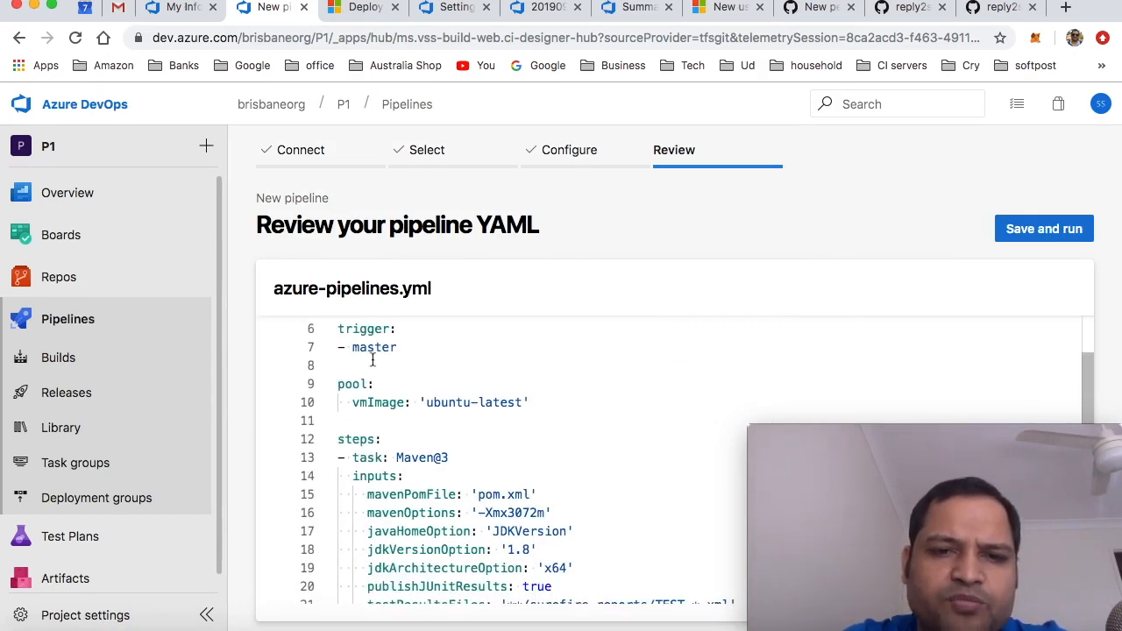
pyautogui.doubleClick(376, 347)
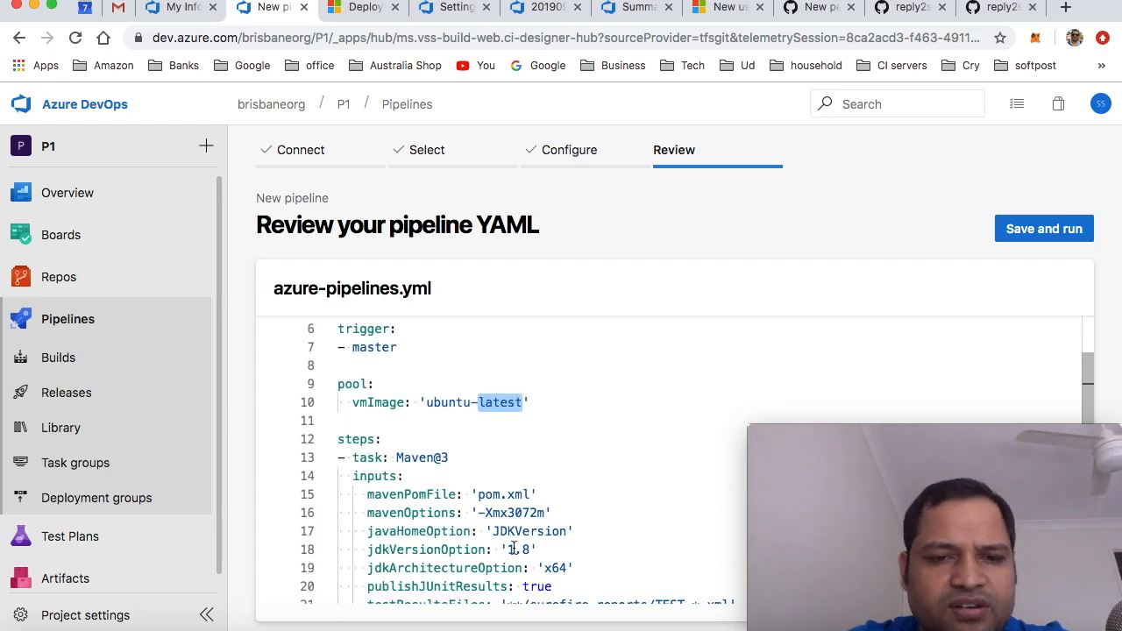
pyautogui.scroll(-3)
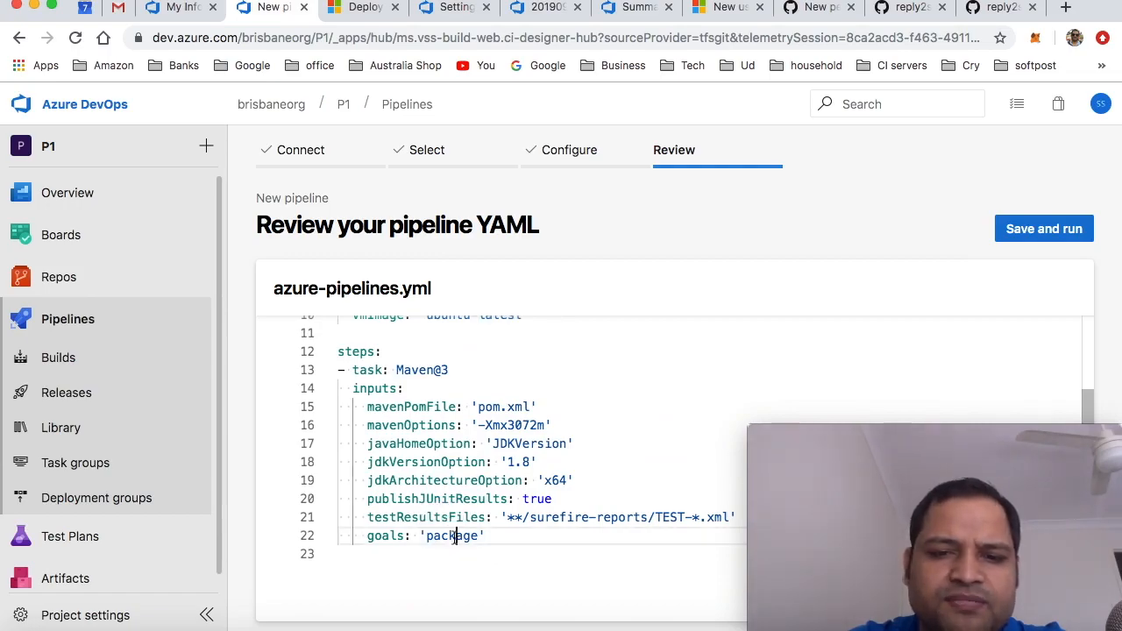
pyautogui.click(1043, 228)
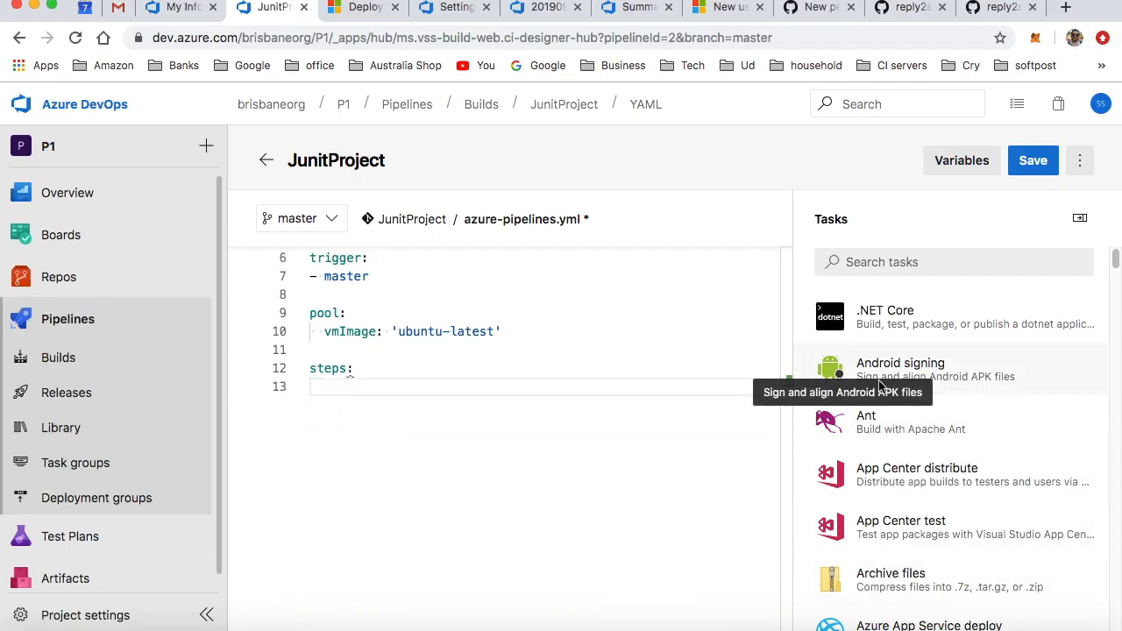
# Add a Maven@3 task with goal 'test' under steps and bring up the save form.
pyautogui.click(954, 261)
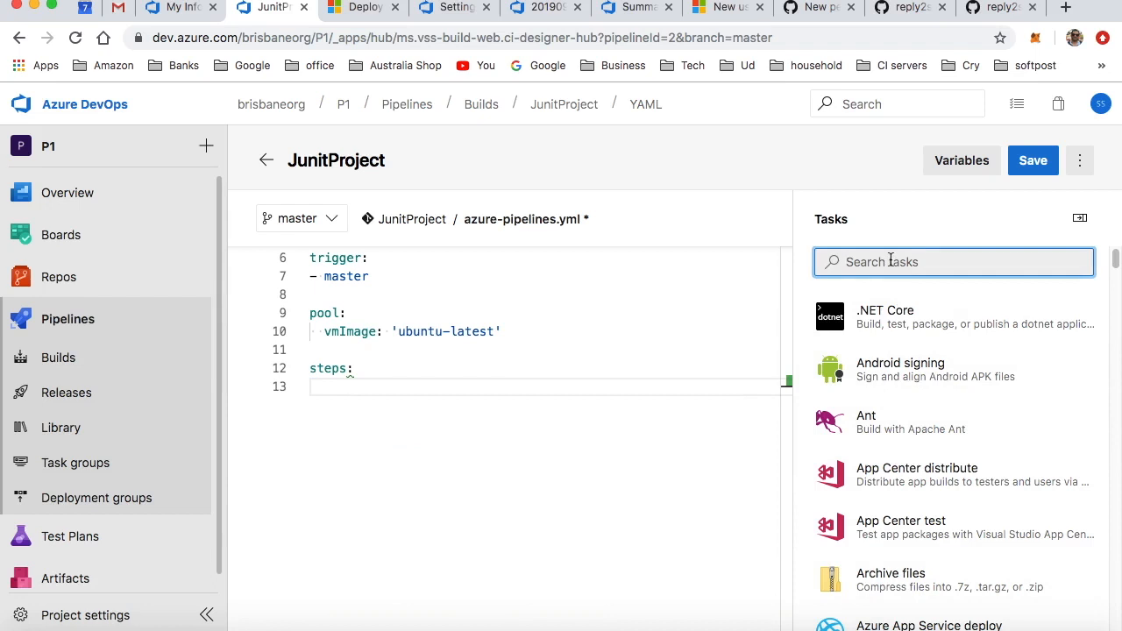
pyautogui.write('maven')
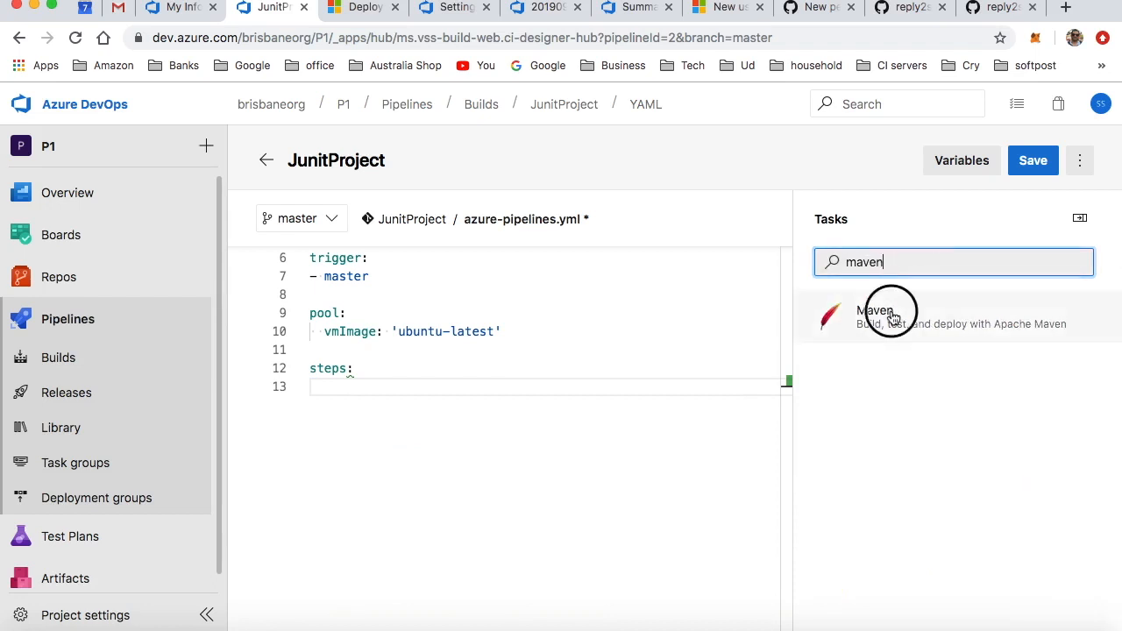
pyautogui.click(876, 316)
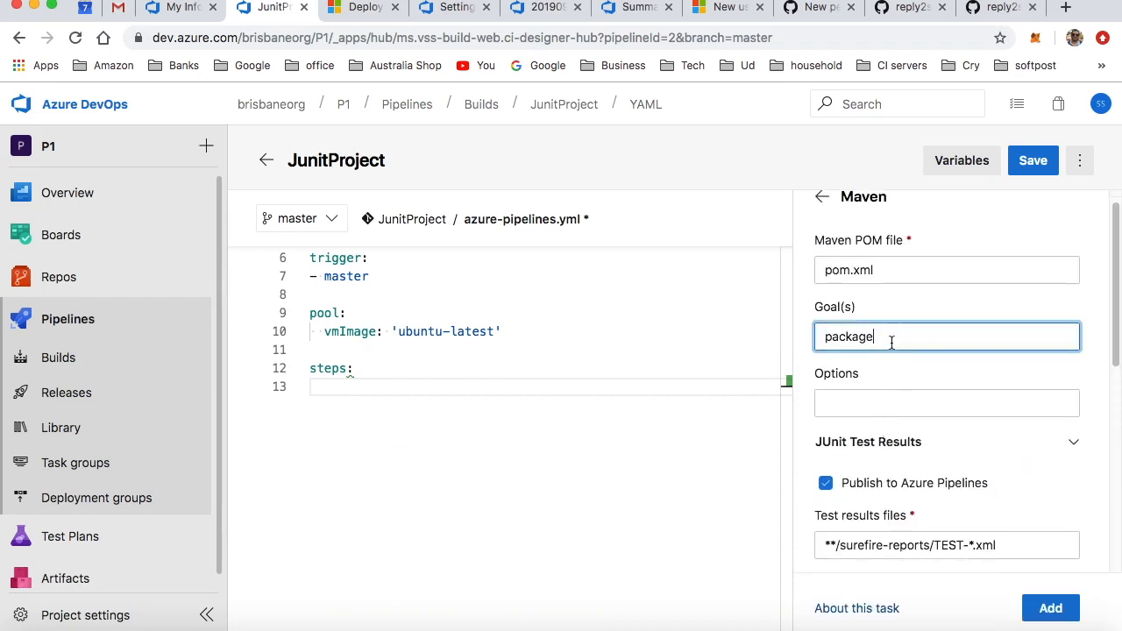
pyautogui.write('test')
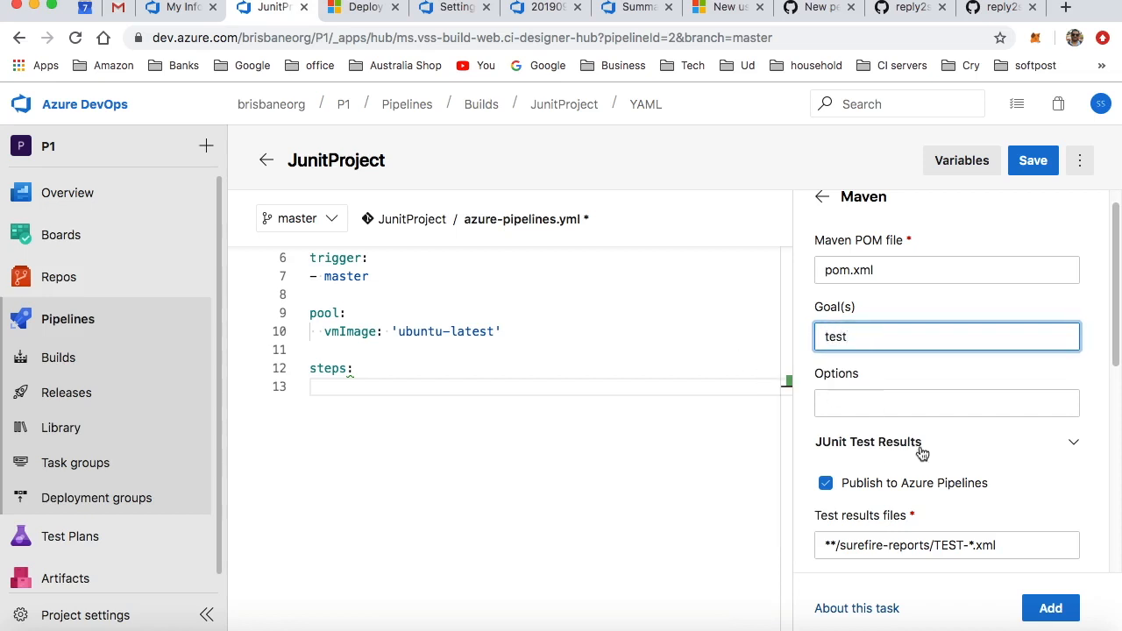
pyautogui.click(1051, 607)
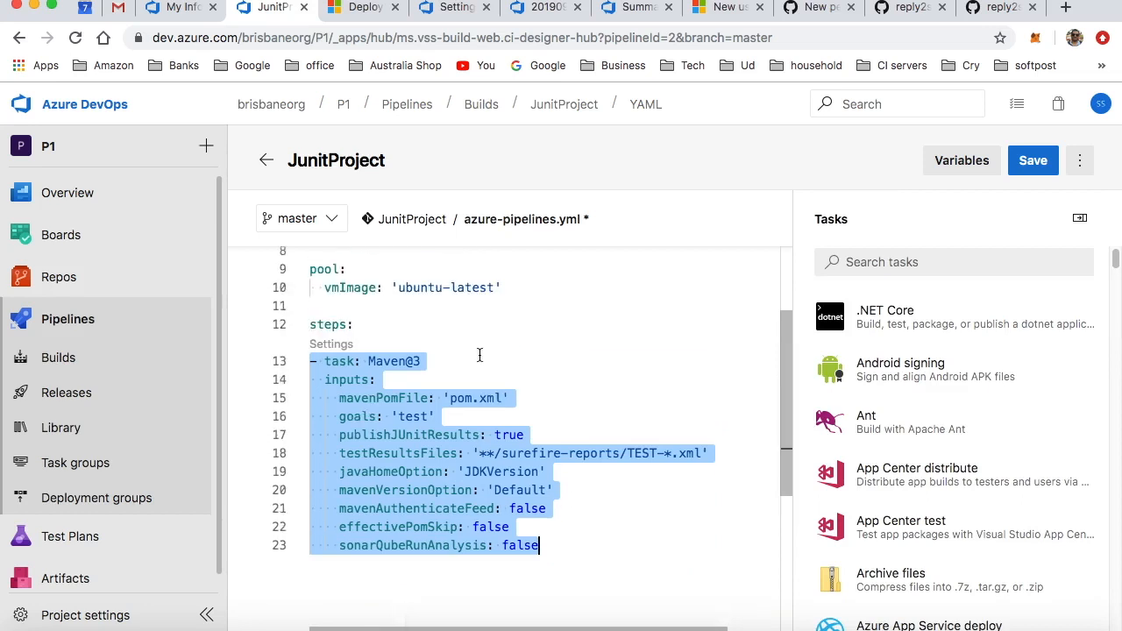
pyautogui.scroll(-3)
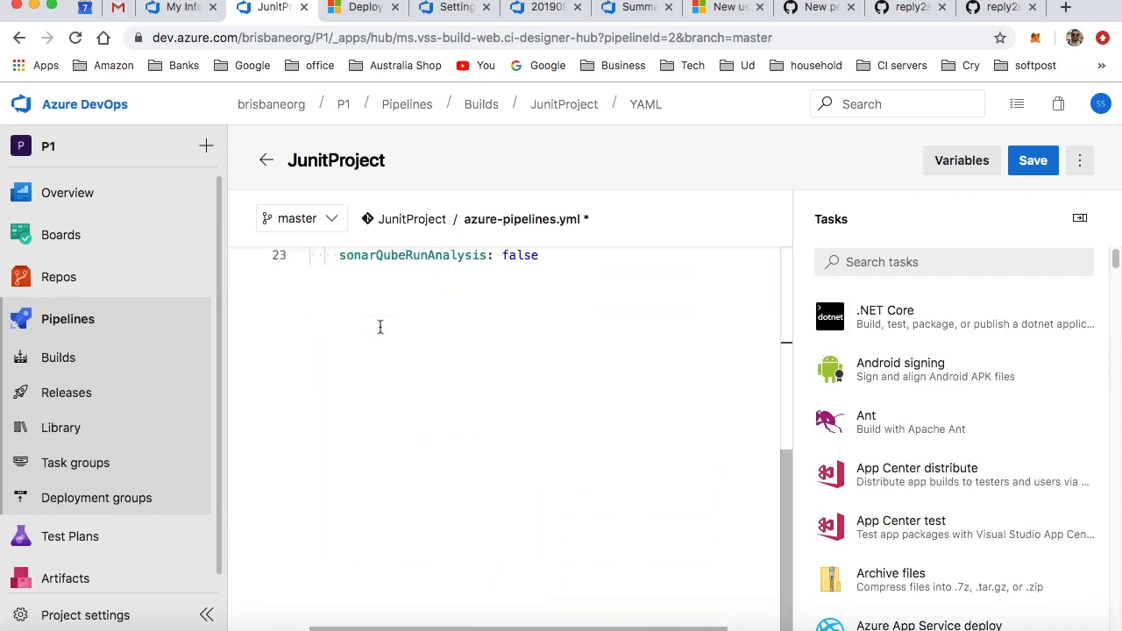
pyautogui.click(1032, 162)
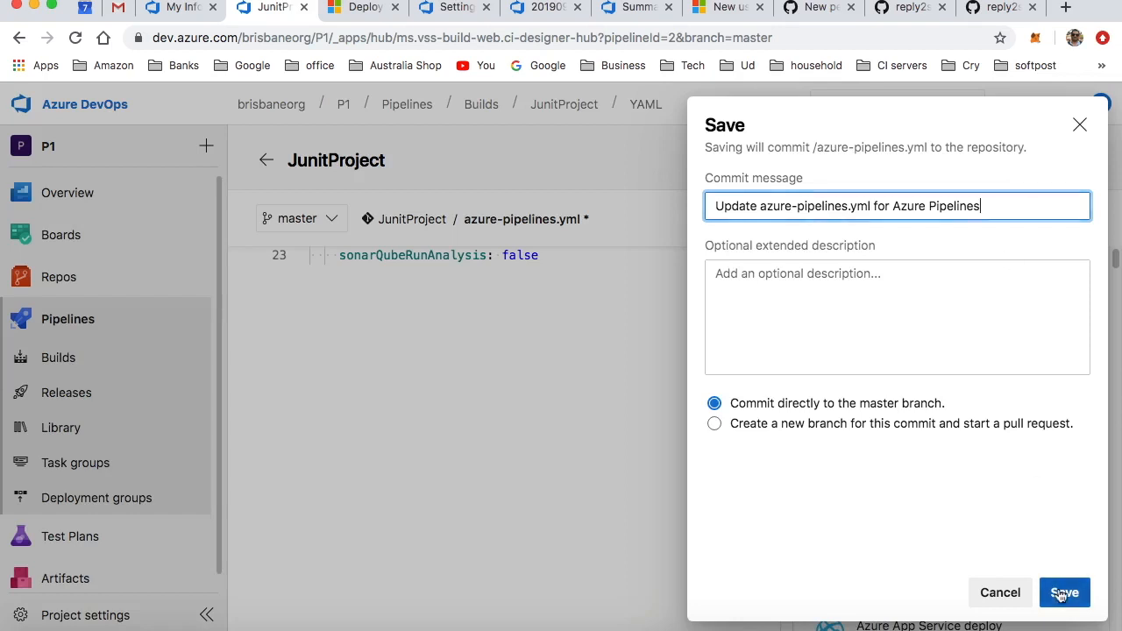
# Commit azure-pipelines.yml to master and start a pipeline run on master.
pyautogui.click(1064, 593)
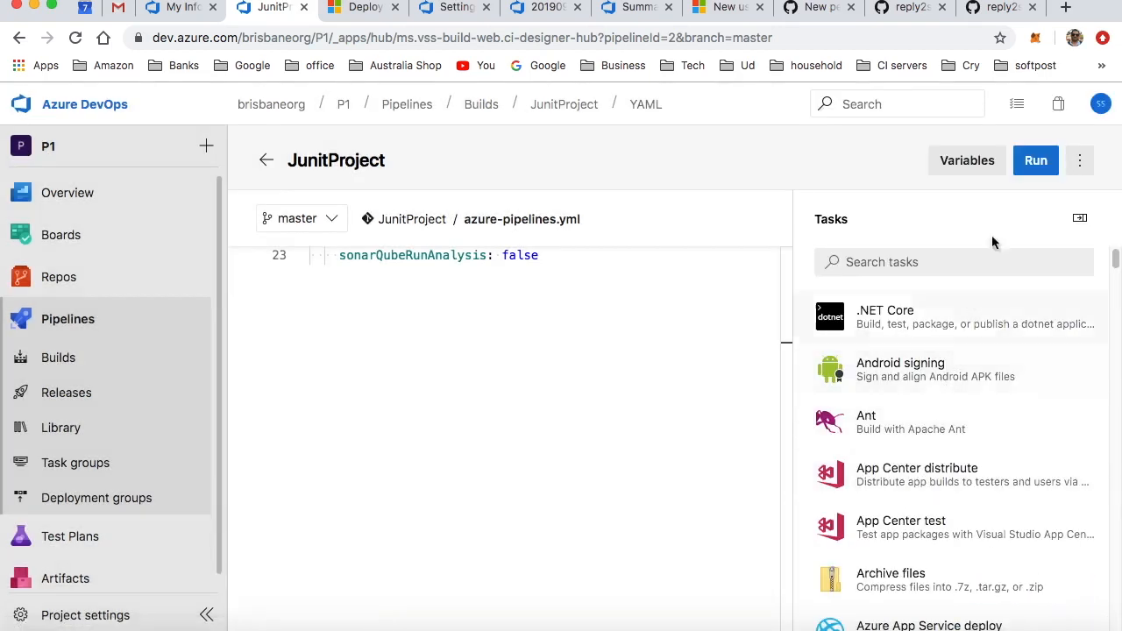
pyautogui.click(1035, 161)
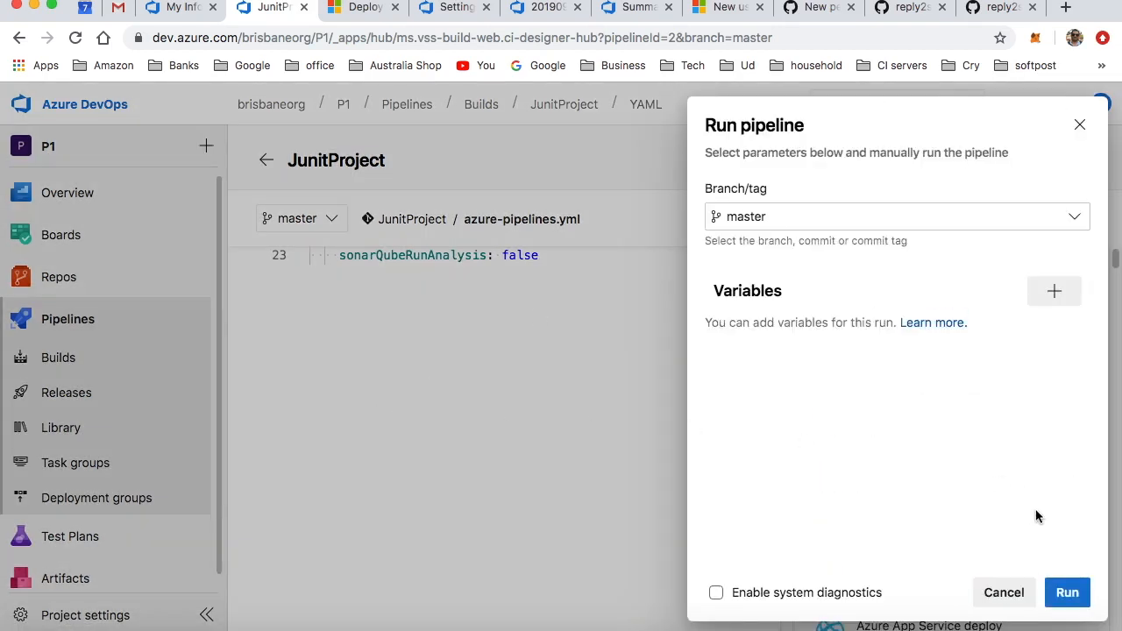
pyautogui.click(1066, 593)
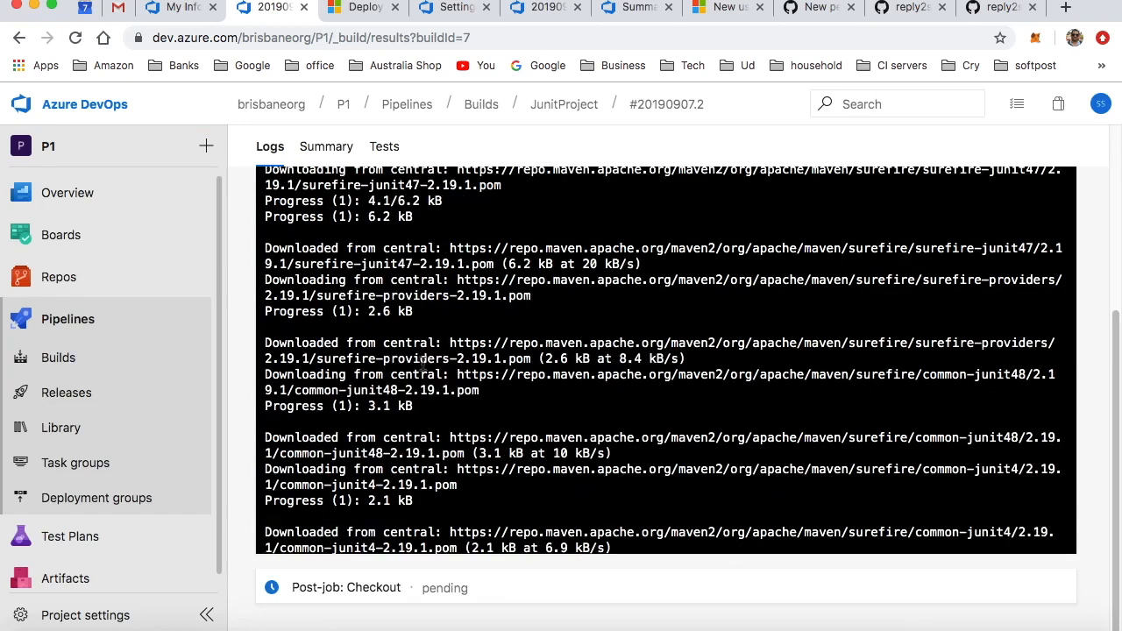
# Scroll the Maven build log to the Tests run summaries showing zero failures.
pyautogui.scroll(-3)
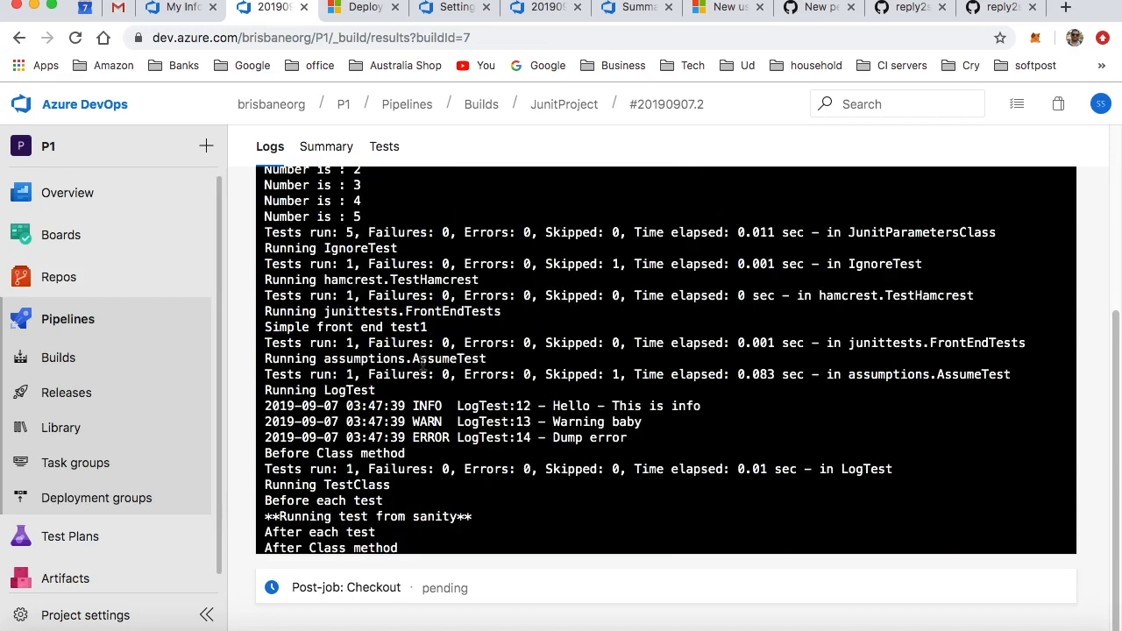
pyautogui.moveTo(499, 483)
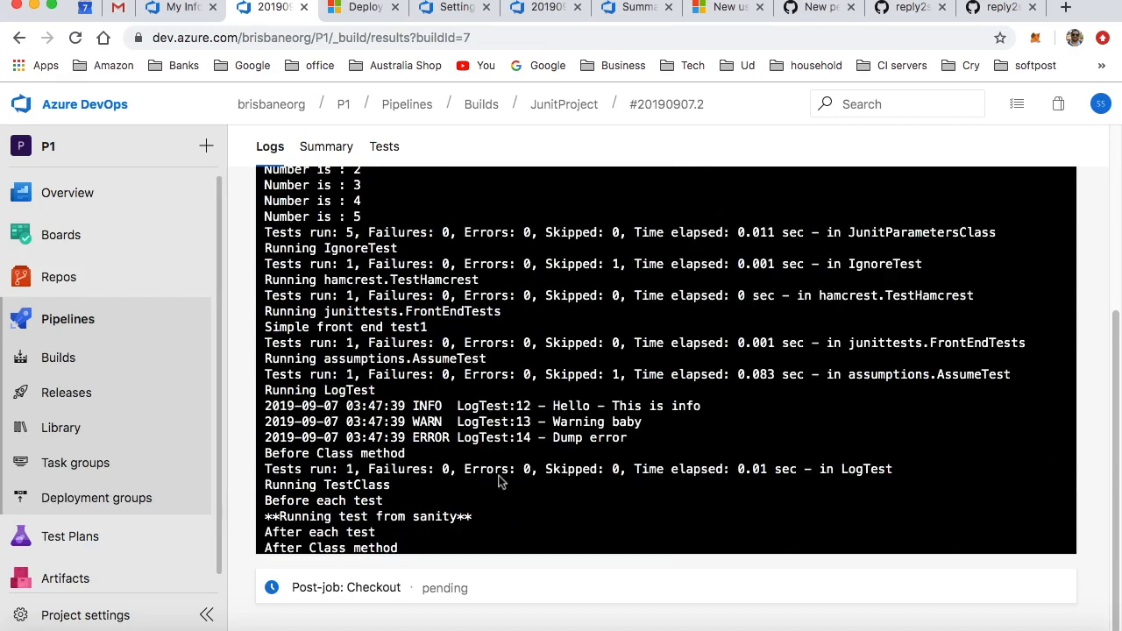